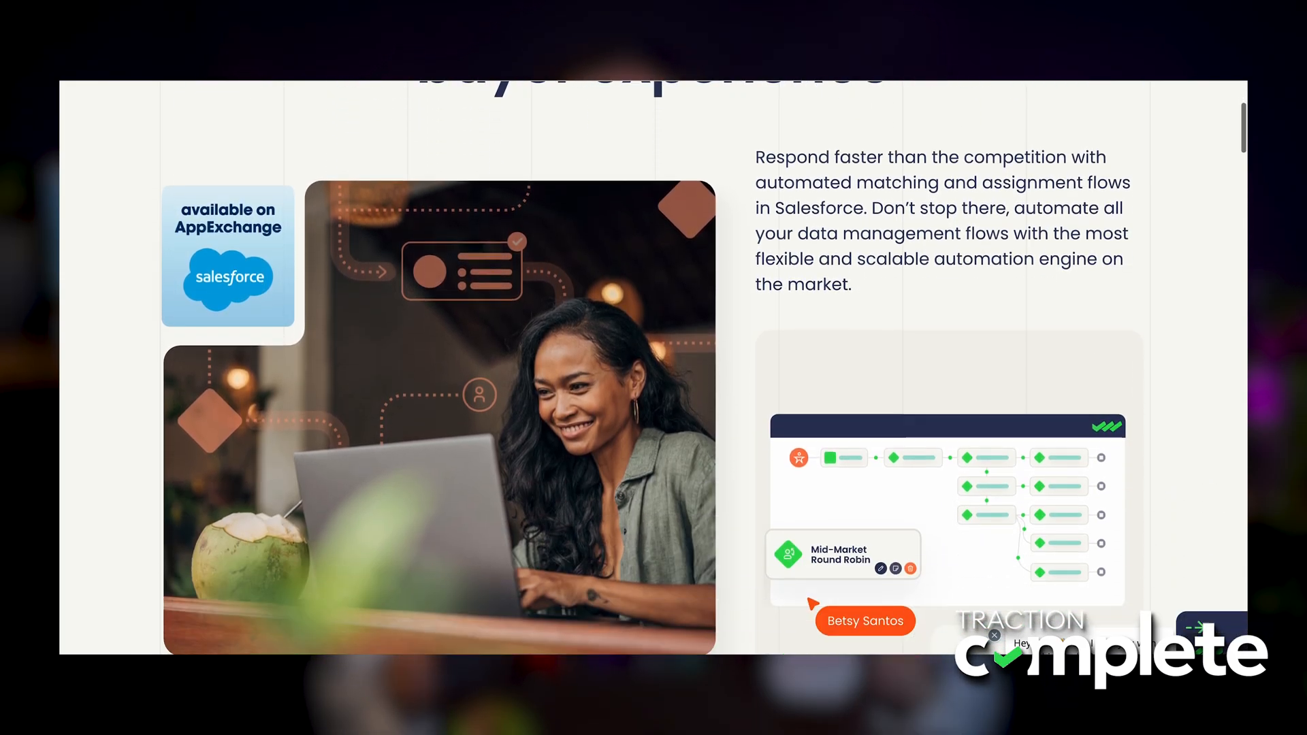
- Scroll the marketing page past assignment and matching down to the SLA Compliance response analytics
{"action": "scroll", "scroll_direction": "down", "scroll_amount": 3}
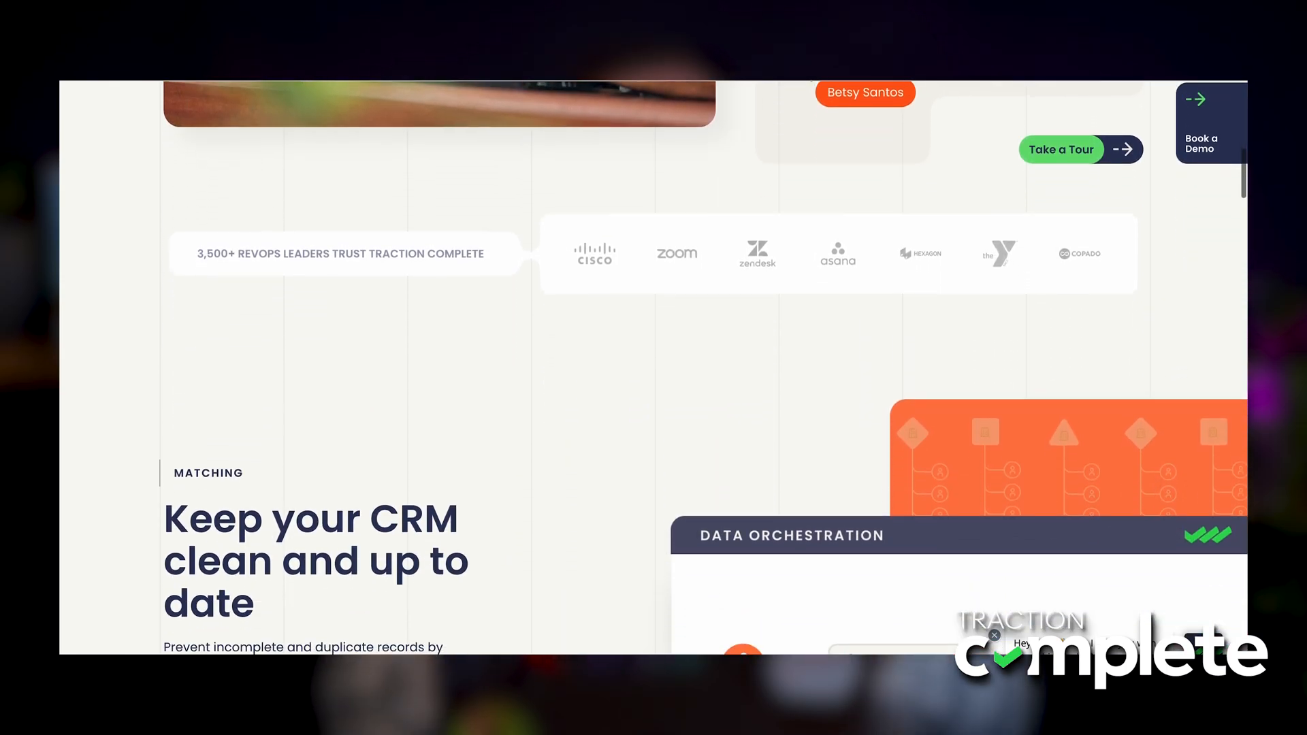
{"action": "scroll", "scroll_direction": "down", "scroll_amount": 3}
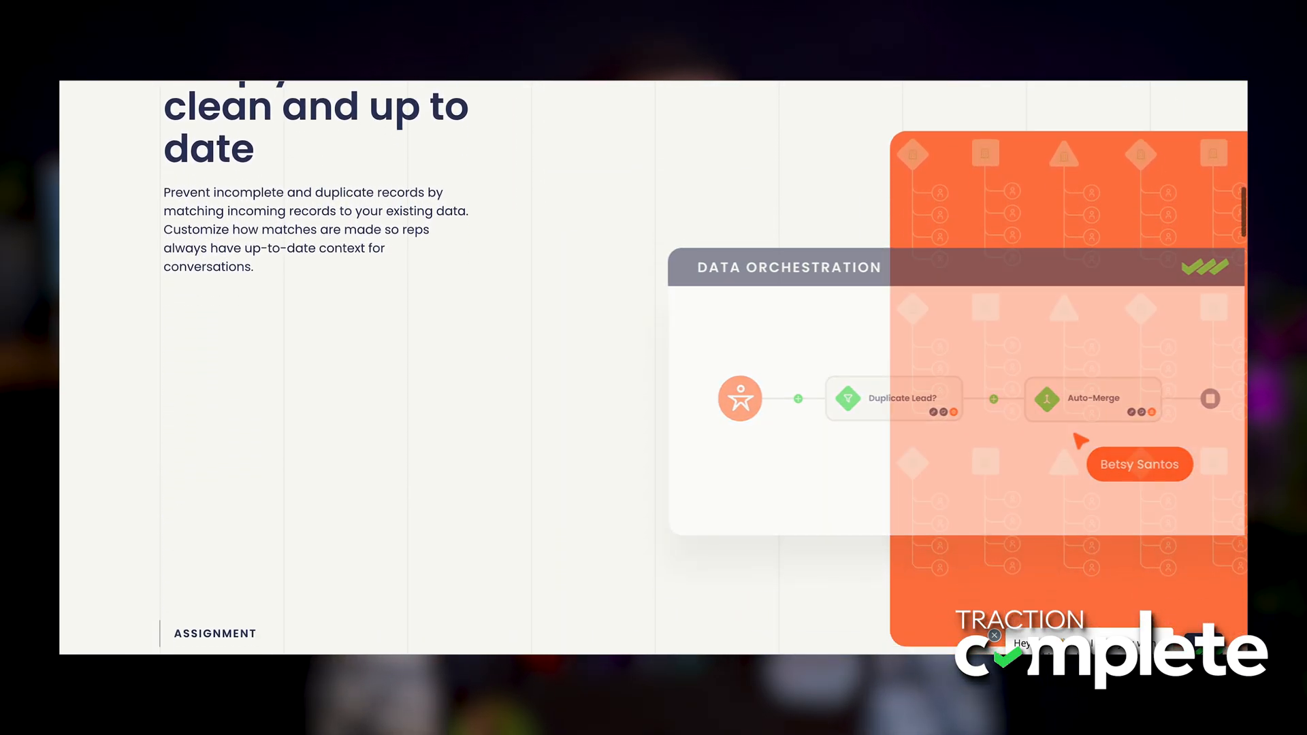
{"action": "scroll", "scroll_direction": "down", "scroll_amount": 3}
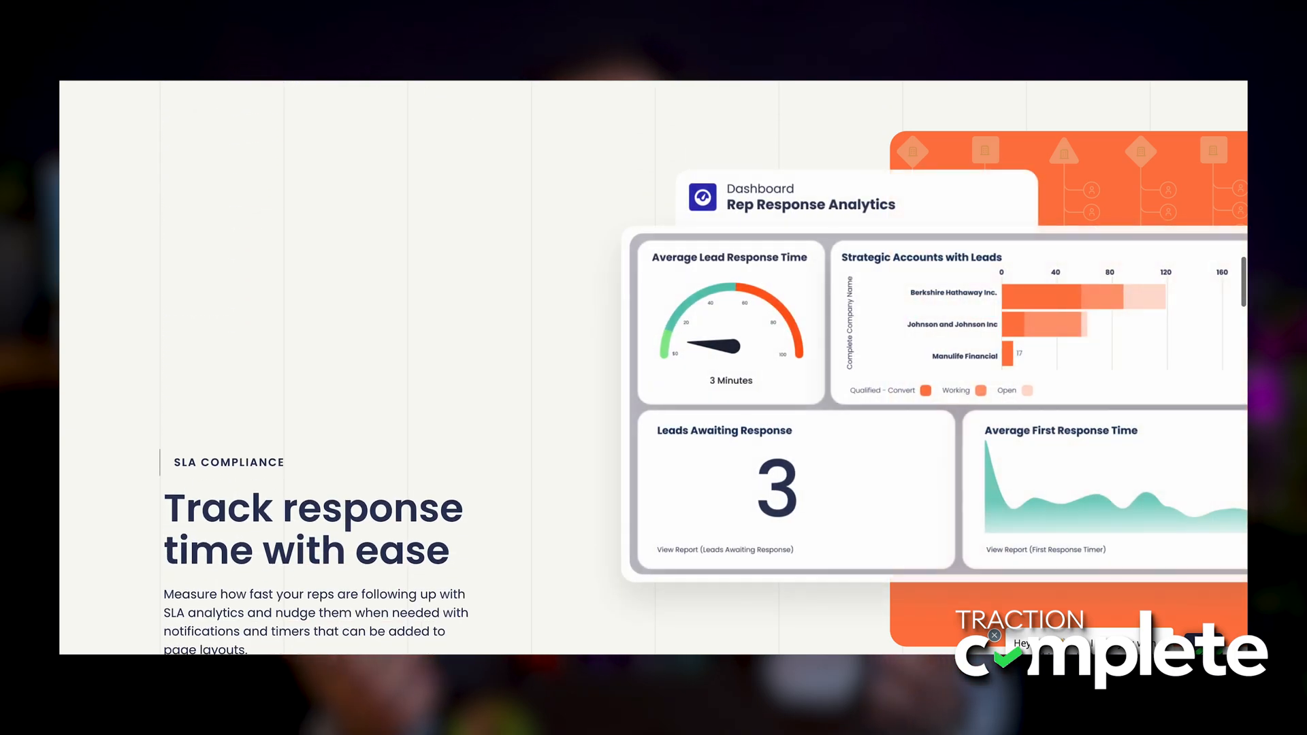
{"action": "scroll", "scroll_direction": "down", "scroll_amount": 3}
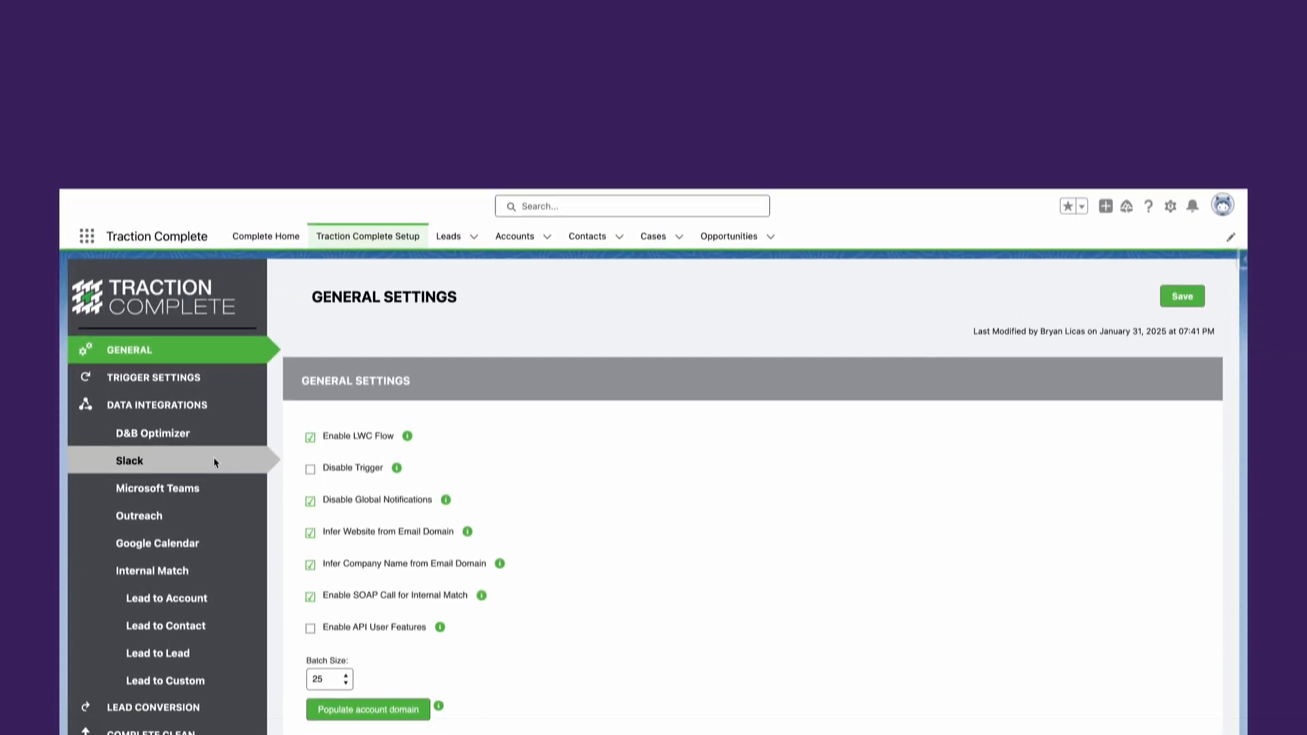
- Open the Lead object's !Primary Assignment Flow (2025/01/27) from the Assignment Flow list
{"action": "scroll", "scroll_direction": "down", "scroll_amount": 3}
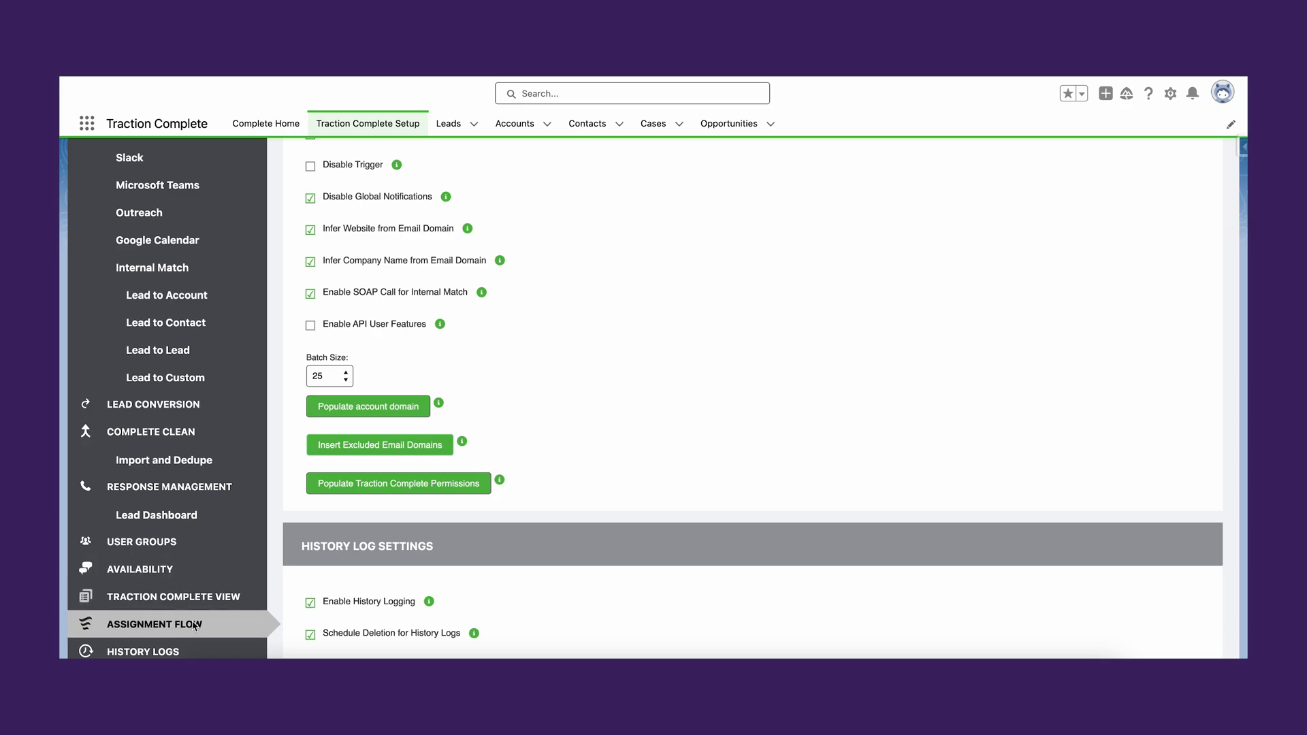
{"action": "left_click", "coordinate": [154, 624]}
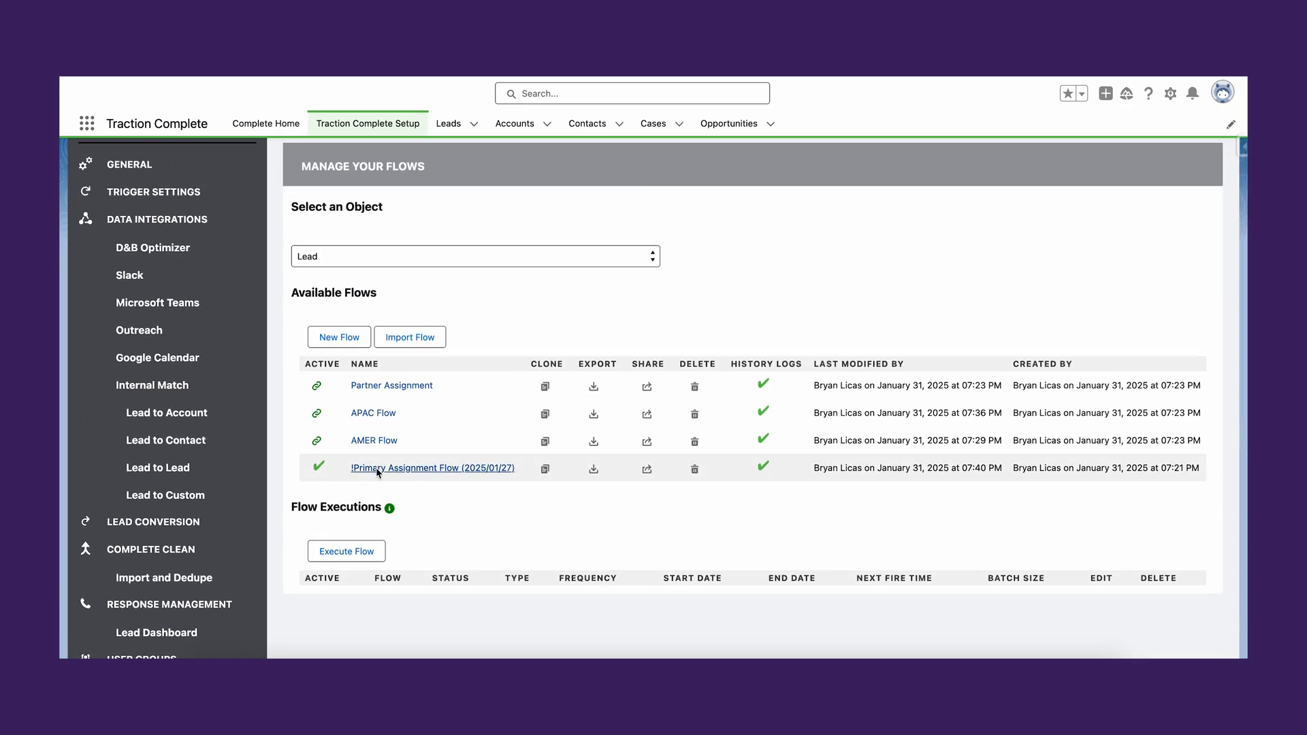
{"action": "left_click", "coordinate": [433, 467]}
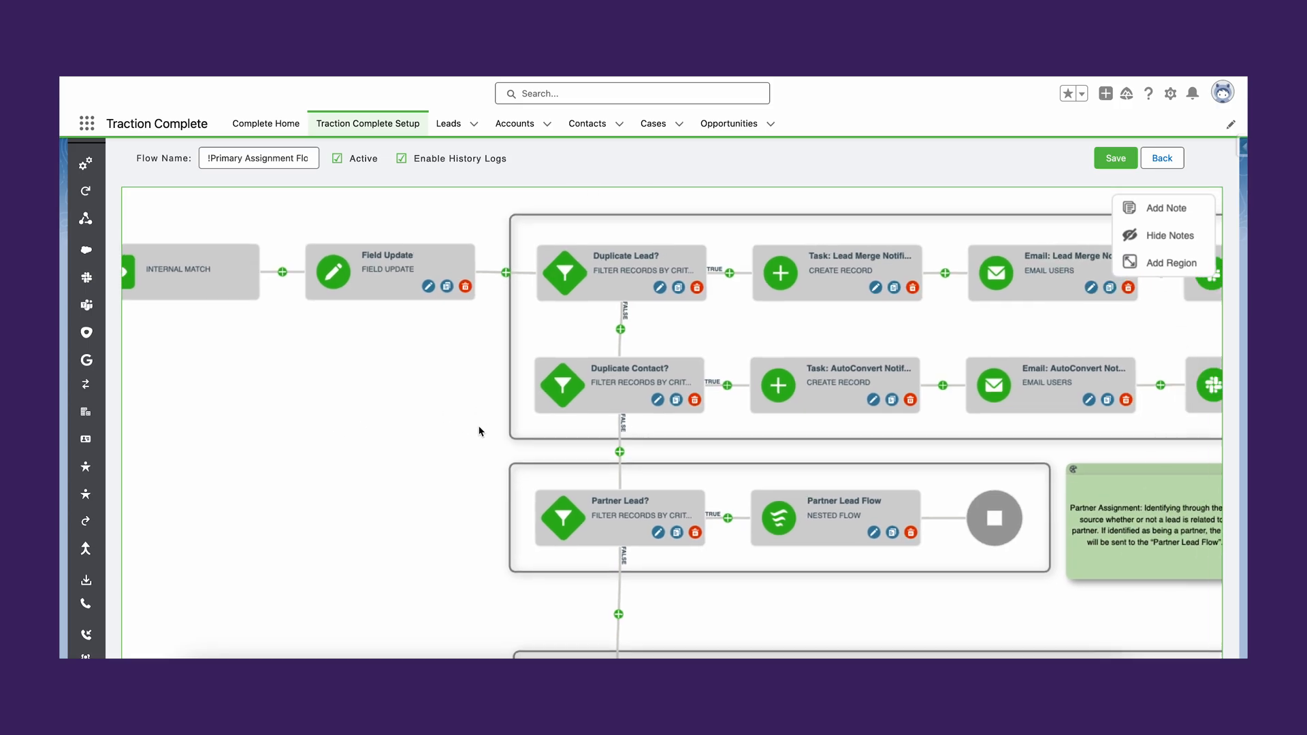
- Open the Lead Auto Merge node's Edit panel beside the flow diagram
{"action": "scroll", "scroll_direction": "down", "scroll_amount": 3}
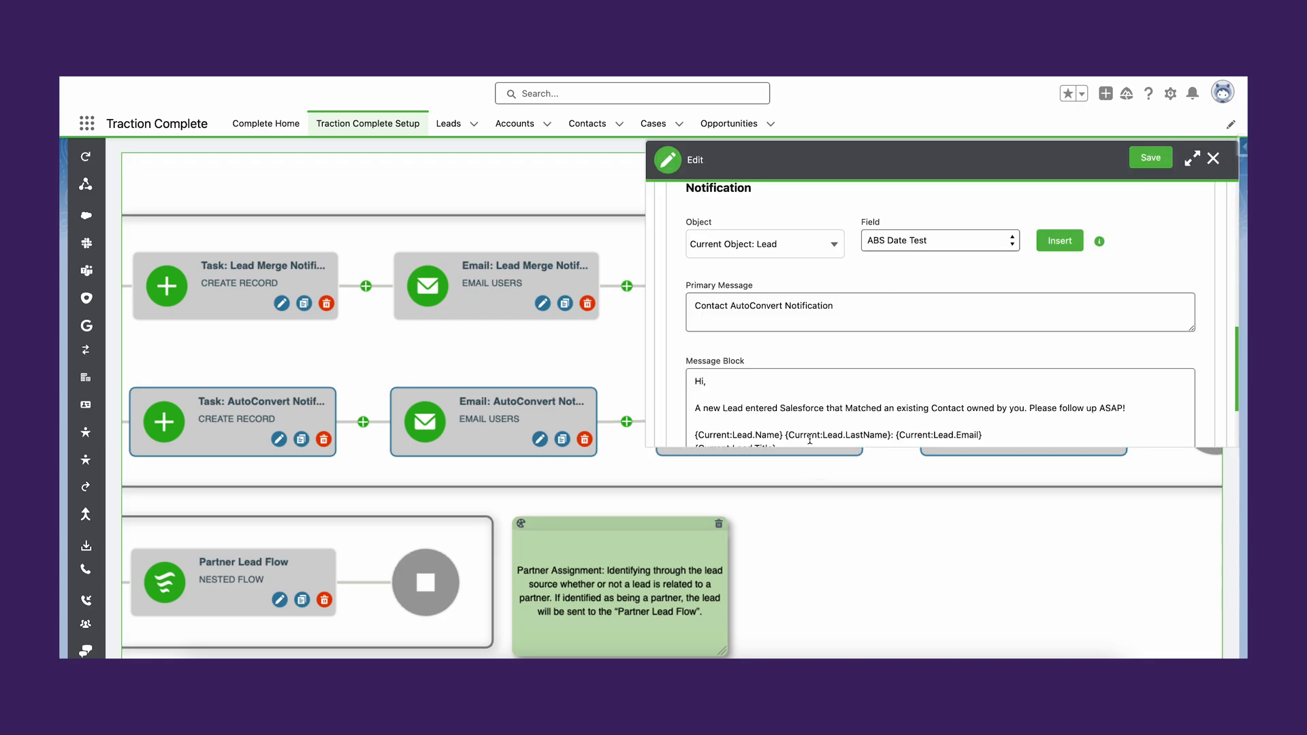
{"action": "left_click", "coordinate": [1213, 158]}
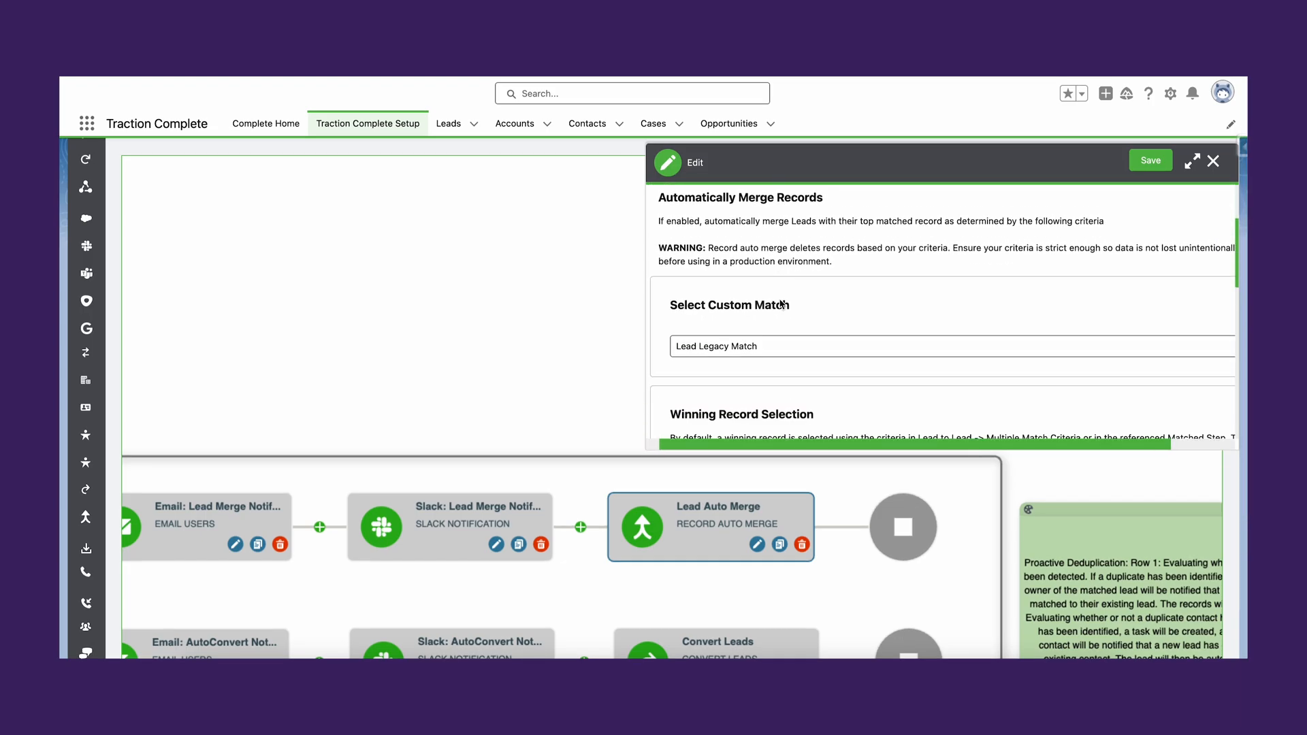
- Add a blank third field retention row below Email Opt Out and Owner ID
{"action": "scroll", "scroll_direction": "down", "scroll_amount": 3}
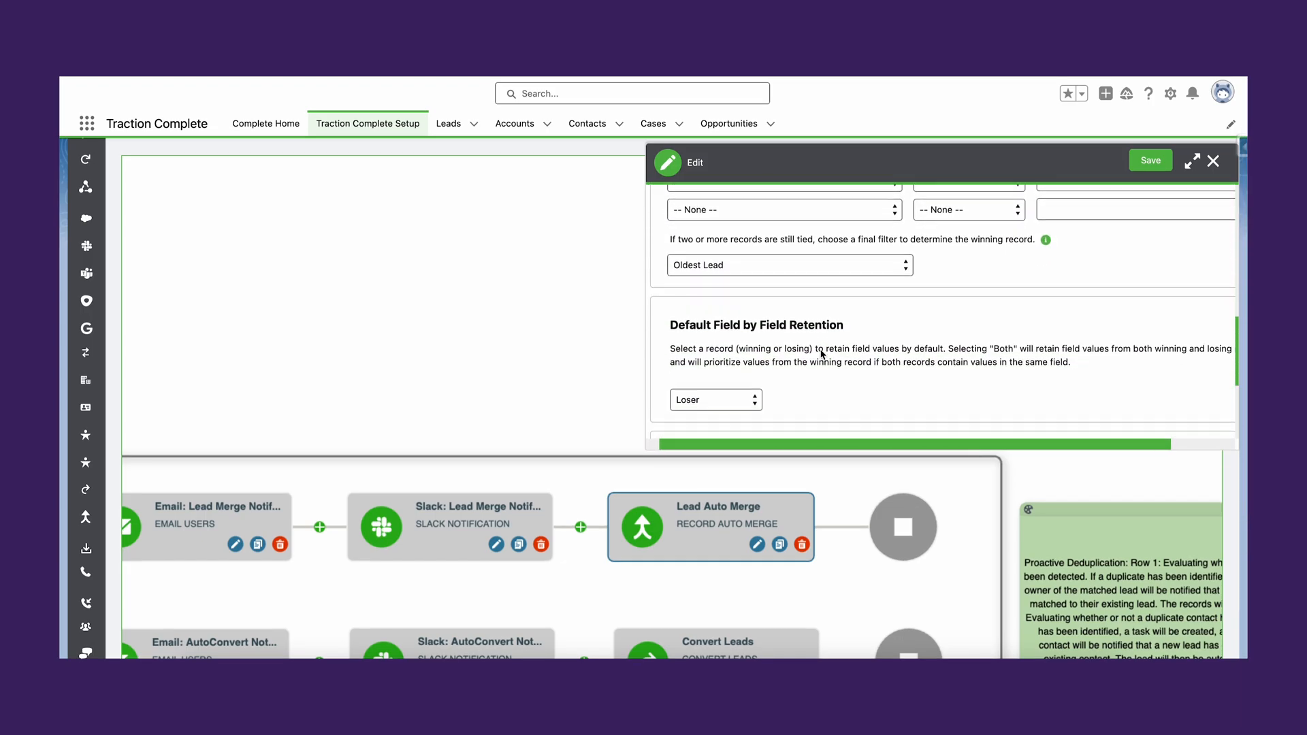
{"action": "left_click", "coordinate": [714, 399]}
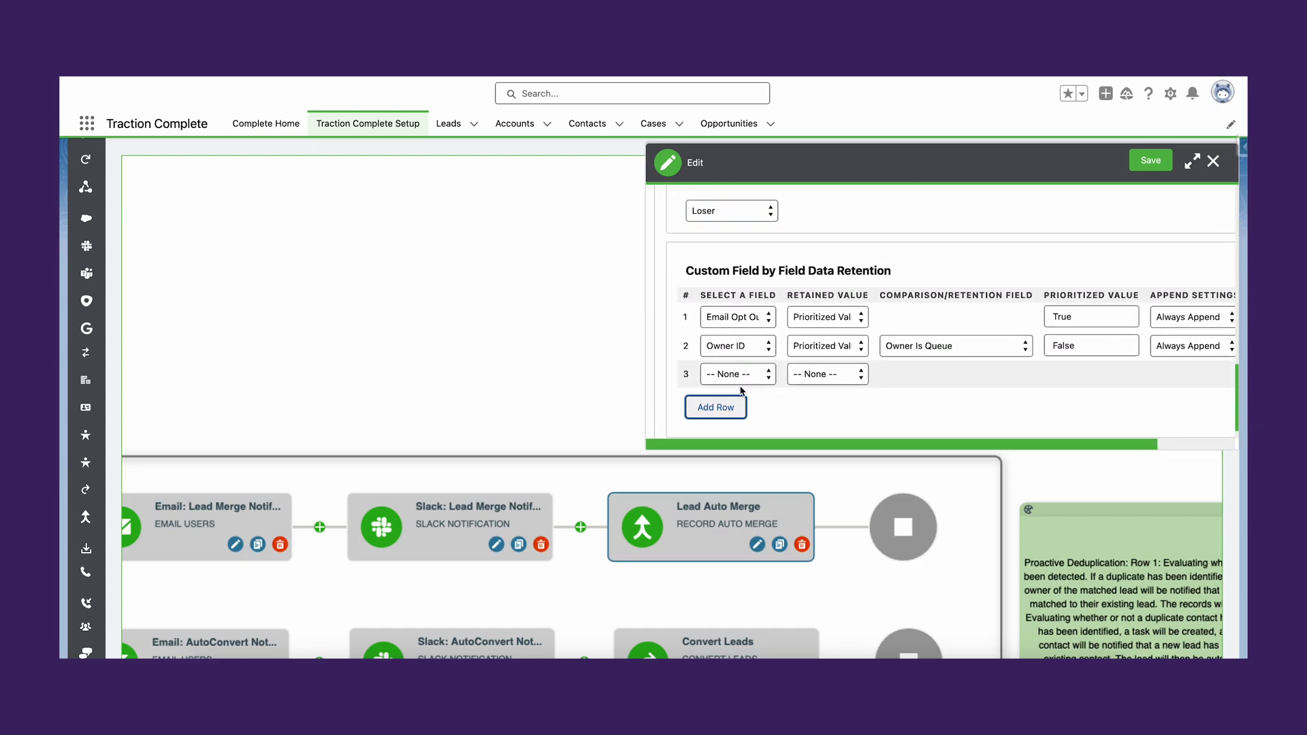
{"action": "left_click", "coordinate": [733, 373]}
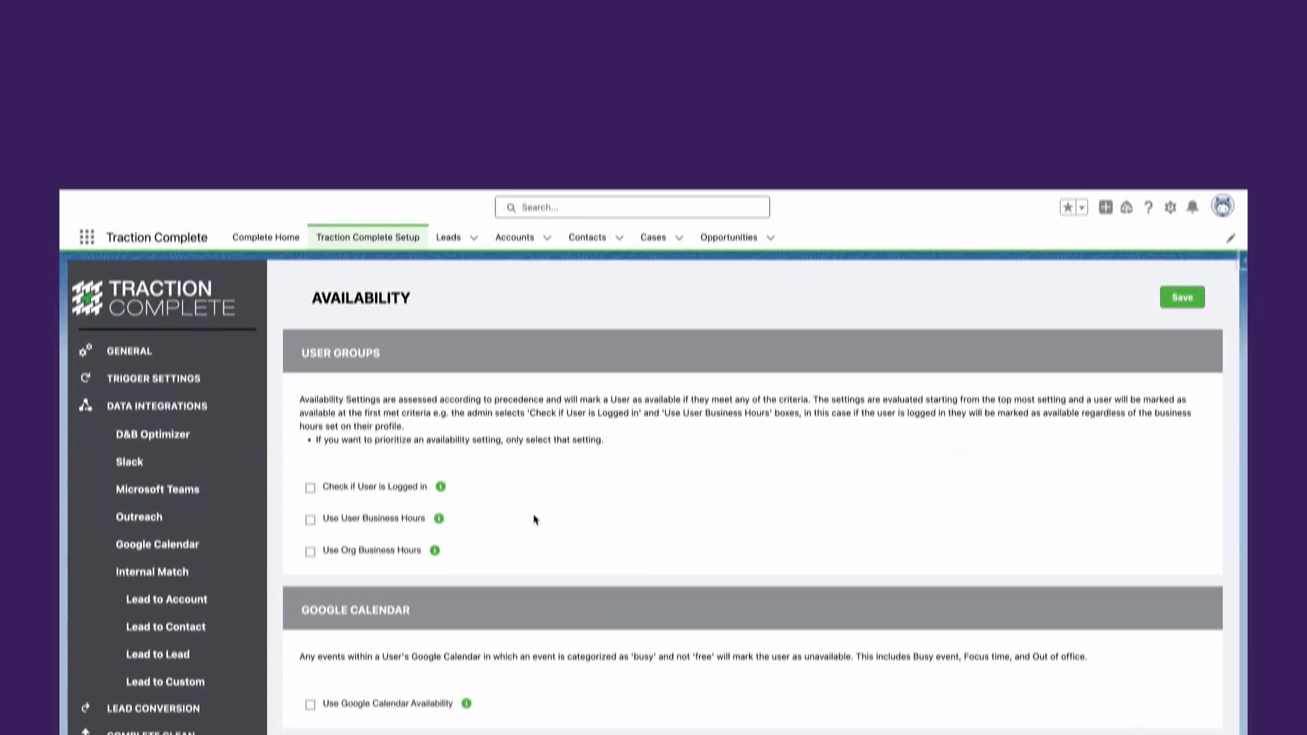
{"action": "mouse_move", "coordinate": [440, 407]}
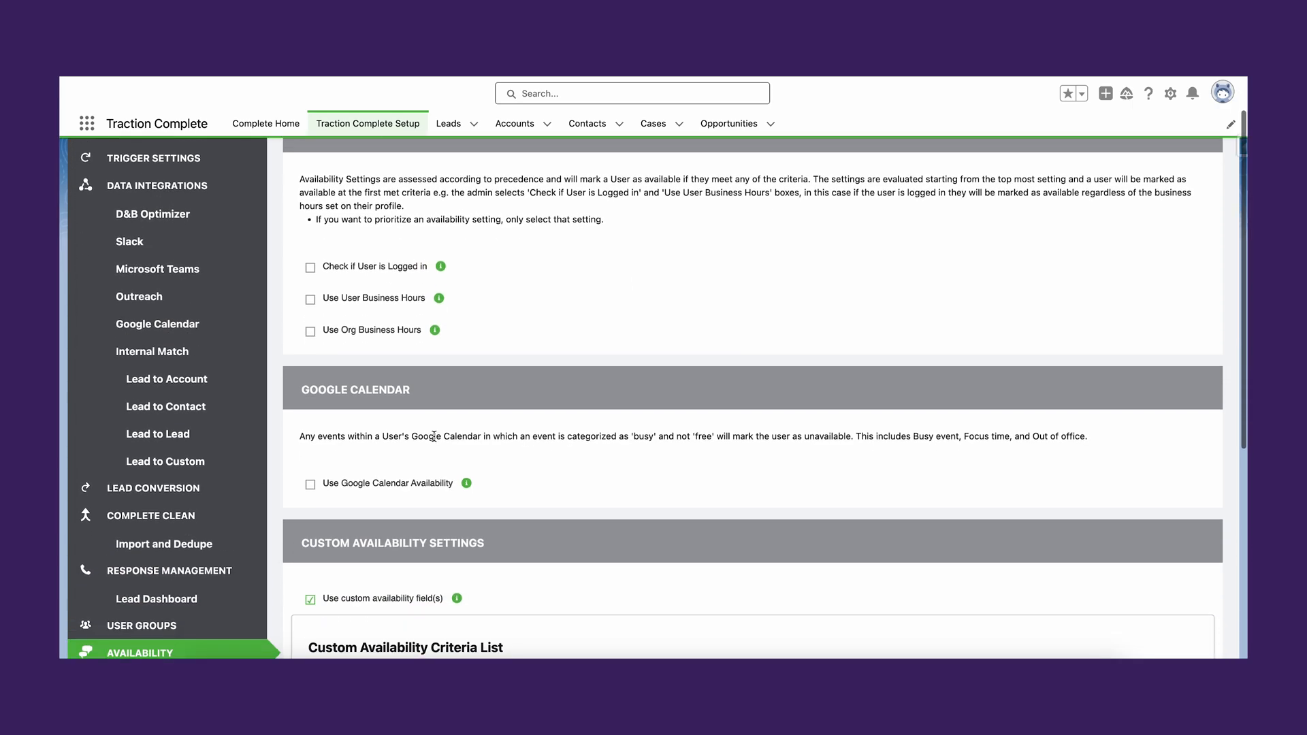
- Review Availability criteria Out of Office? equals False AND Active equals True, then begin naming a response timer
{"action": "scroll", "scroll_direction": "down", "scroll_amount": 3}
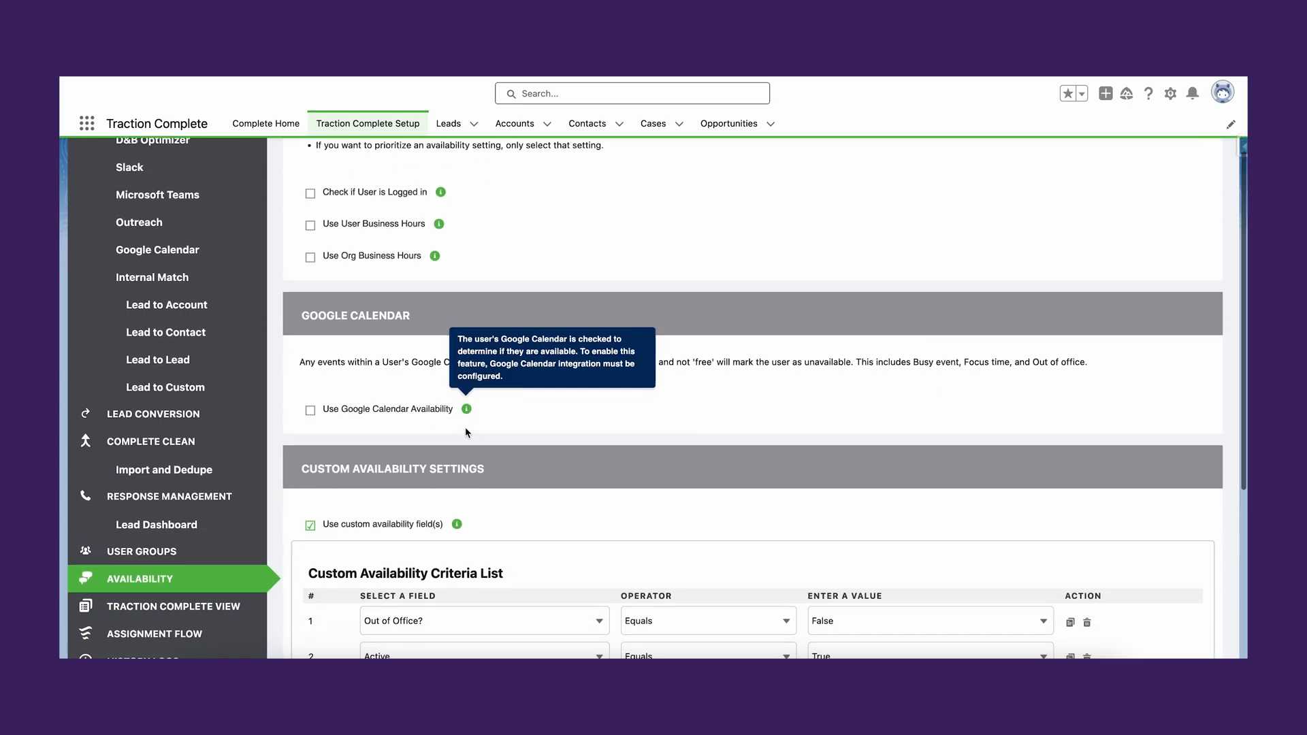
{"action": "scroll", "scroll_direction": "down", "scroll_amount": 3}
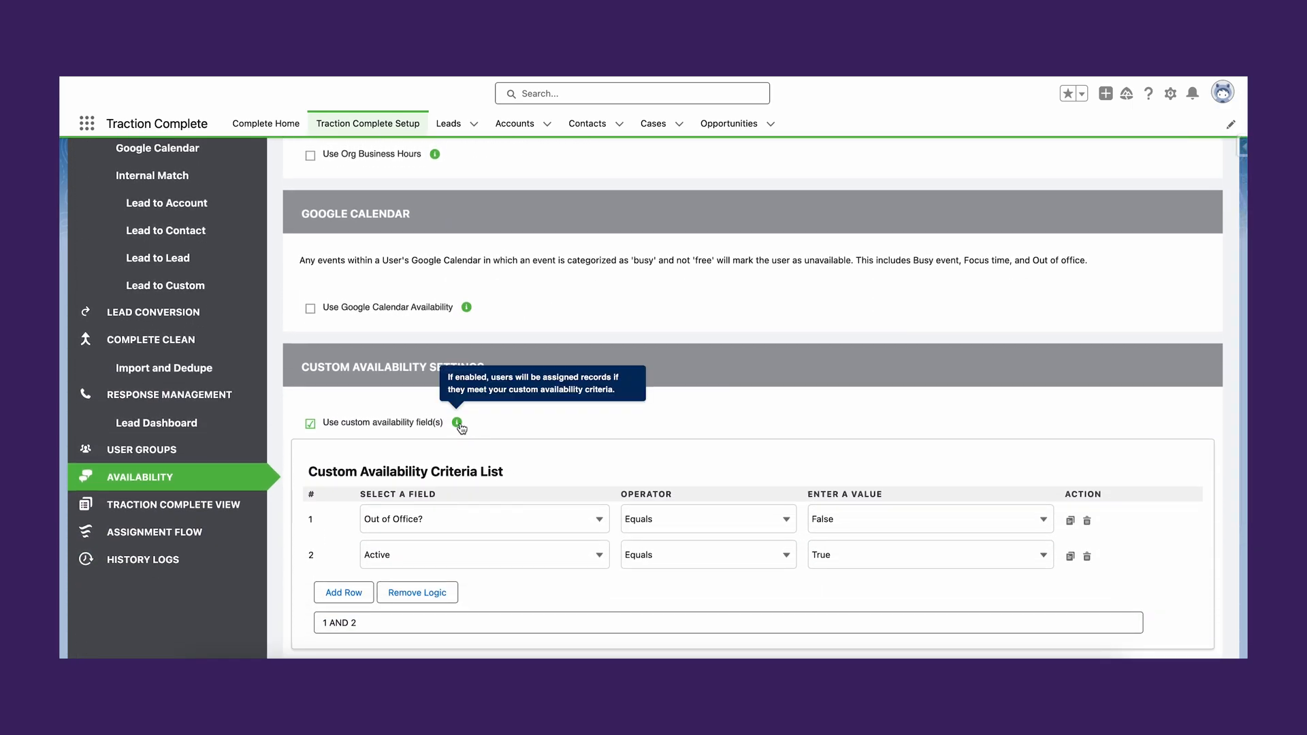
{"action": "scroll", "scroll_direction": "down", "scroll_amount": 3}
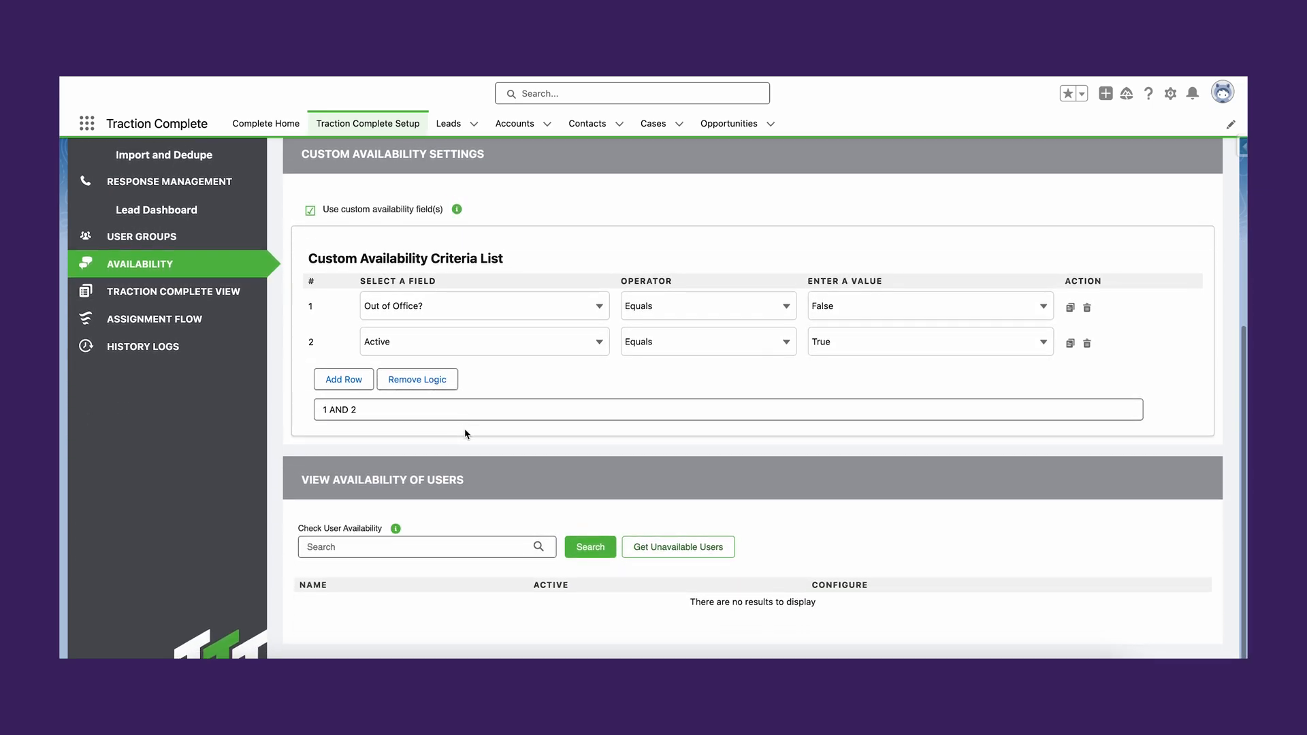
{"action": "type", "text": "Tes"}
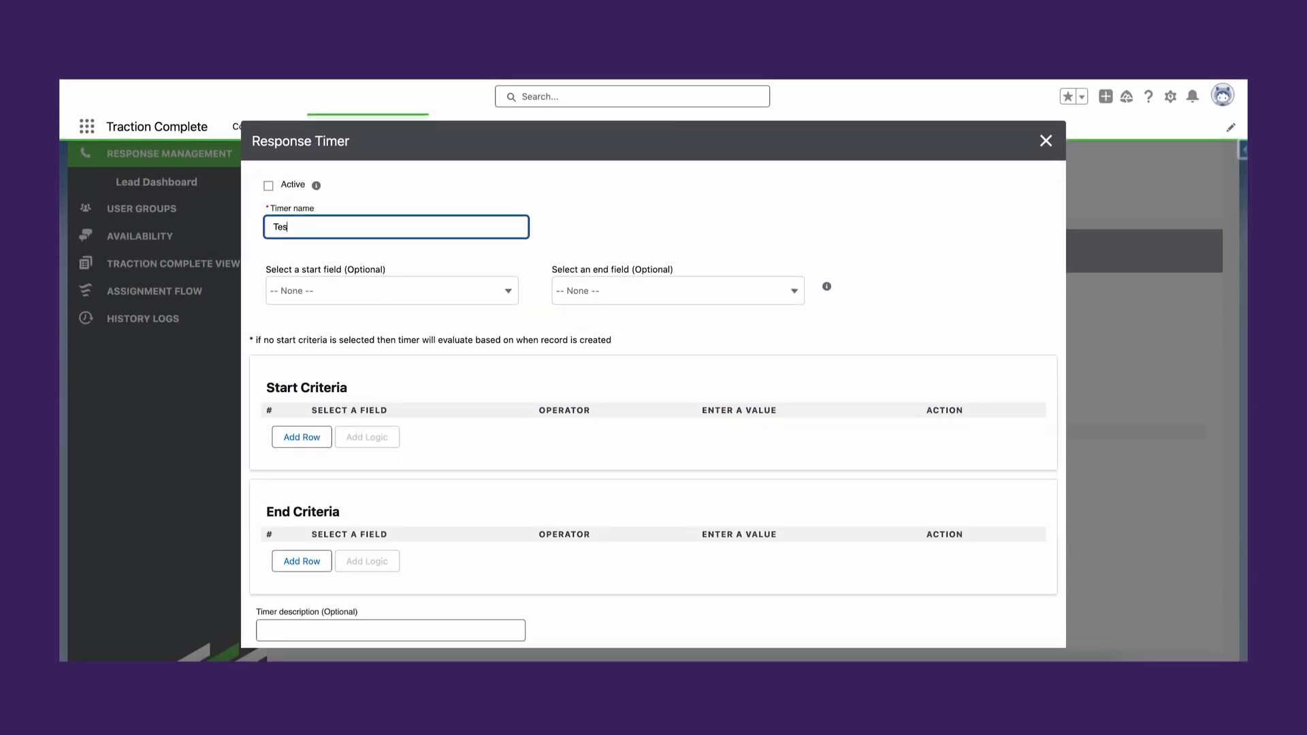
- Name the timer 'Test timer' with start criterion Assigned AE Is Not Blank
{"action": "type", "text": "Test timer"}
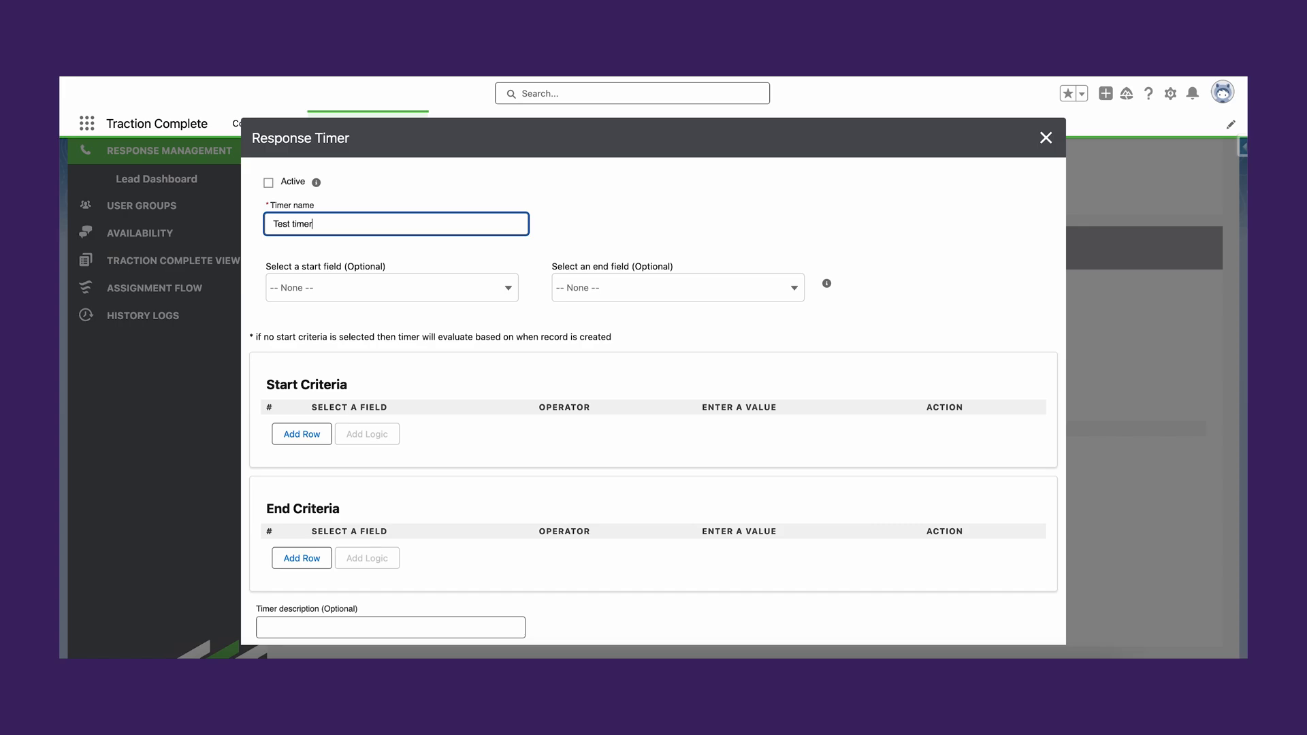
{"action": "left_click", "coordinate": [300, 433]}
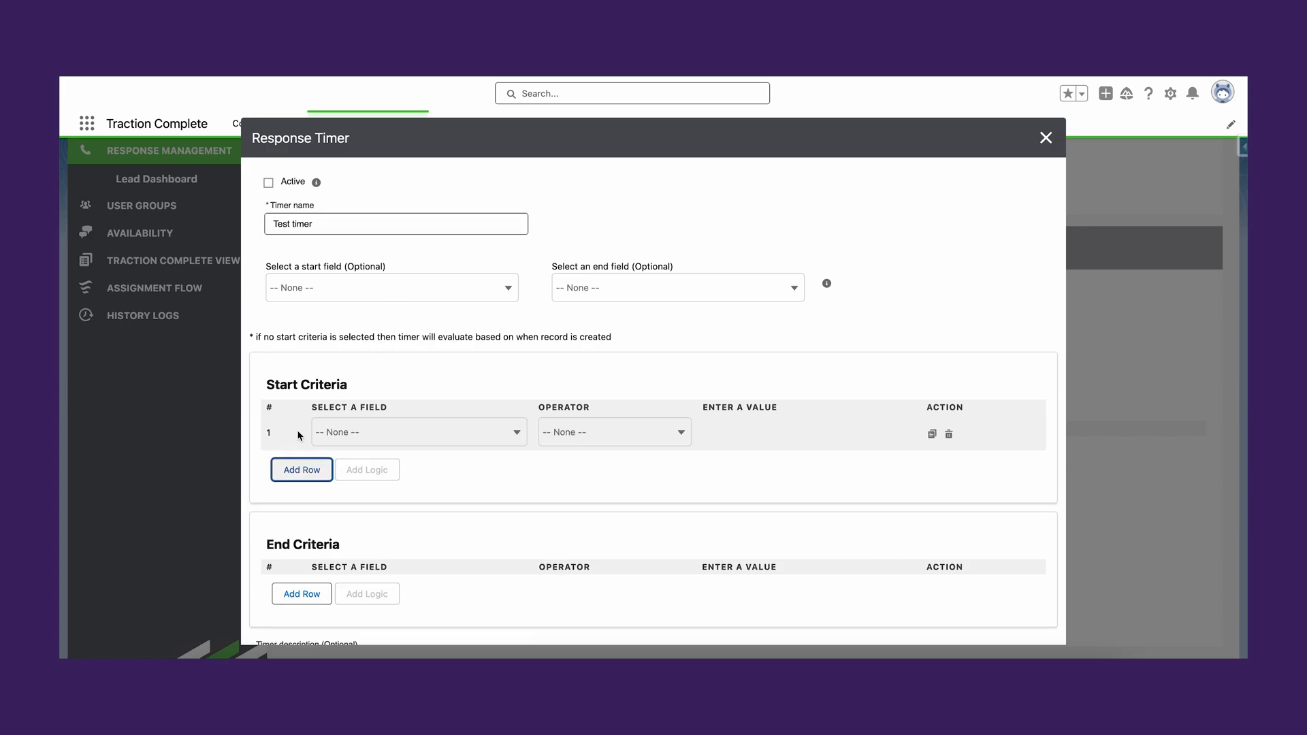
{"action": "left_click", "coordinate": [418, 432]}
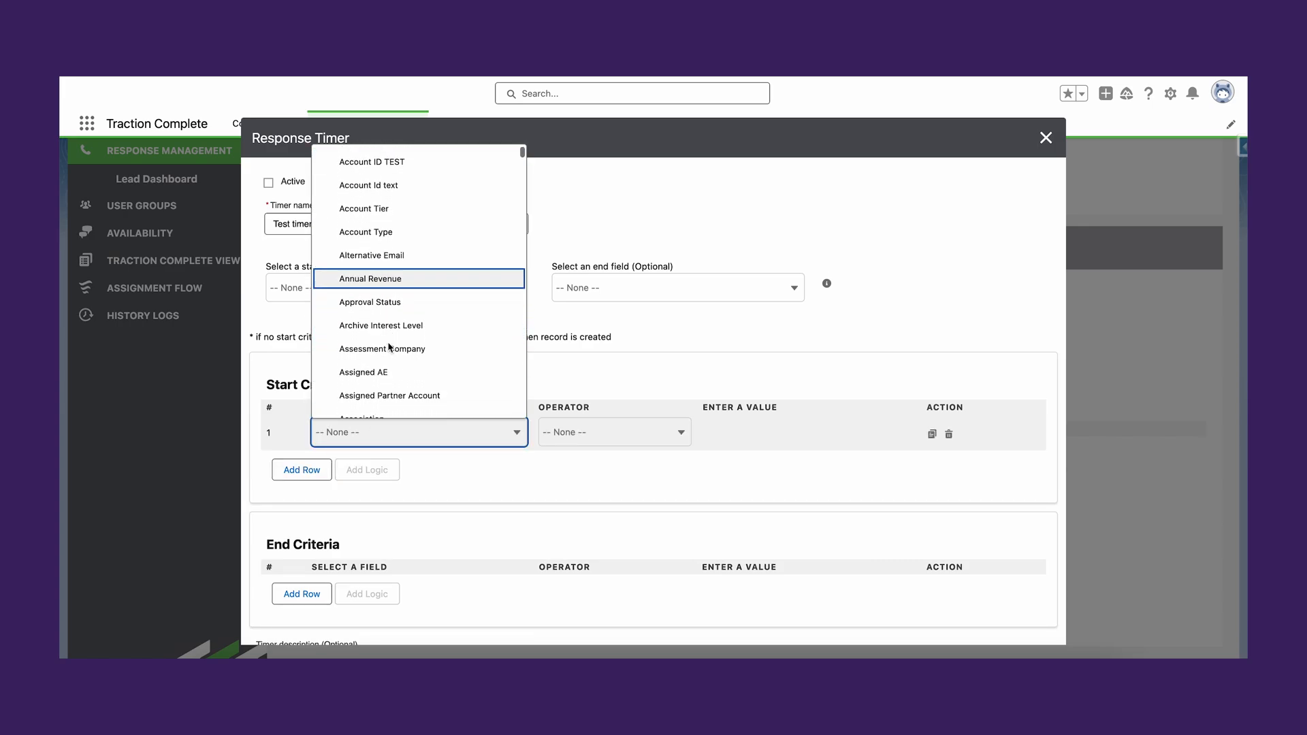
{"action": "left_click", "coordinate": [565, 432]}
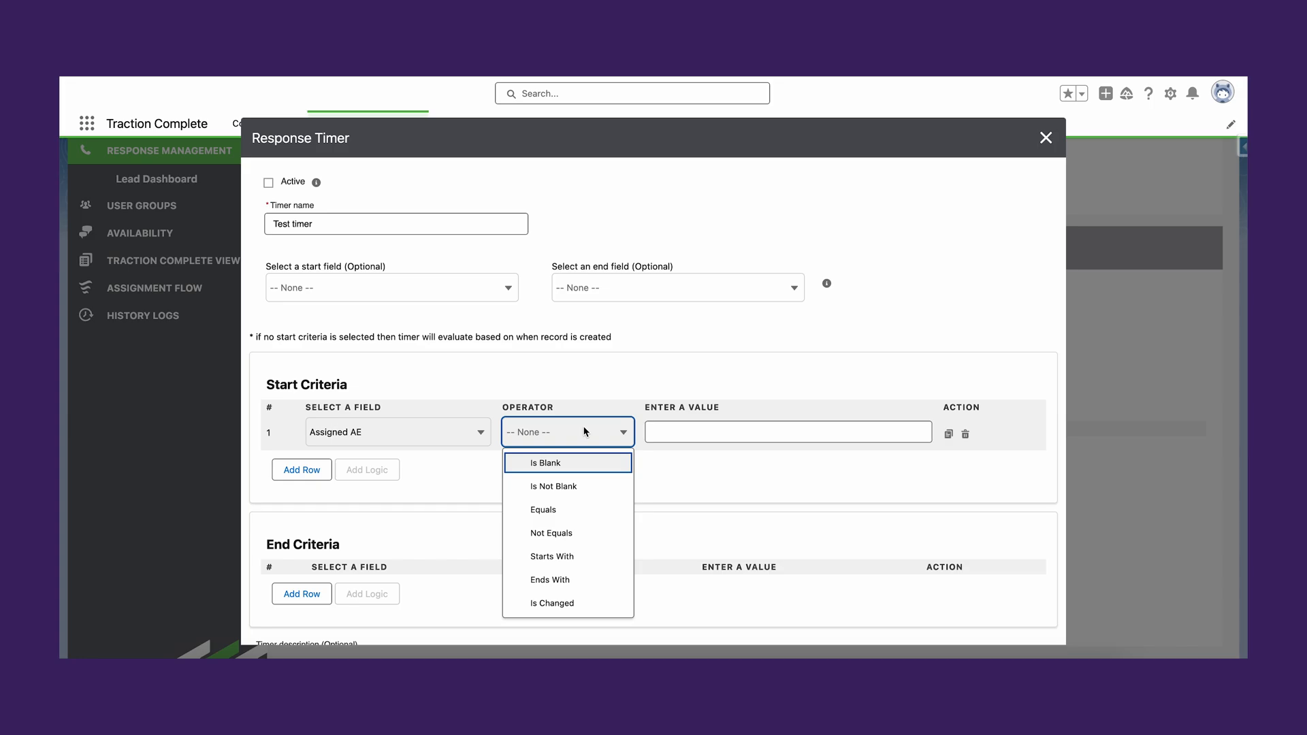
{"action": "mouse_move", "coordinate": [568, 486]}
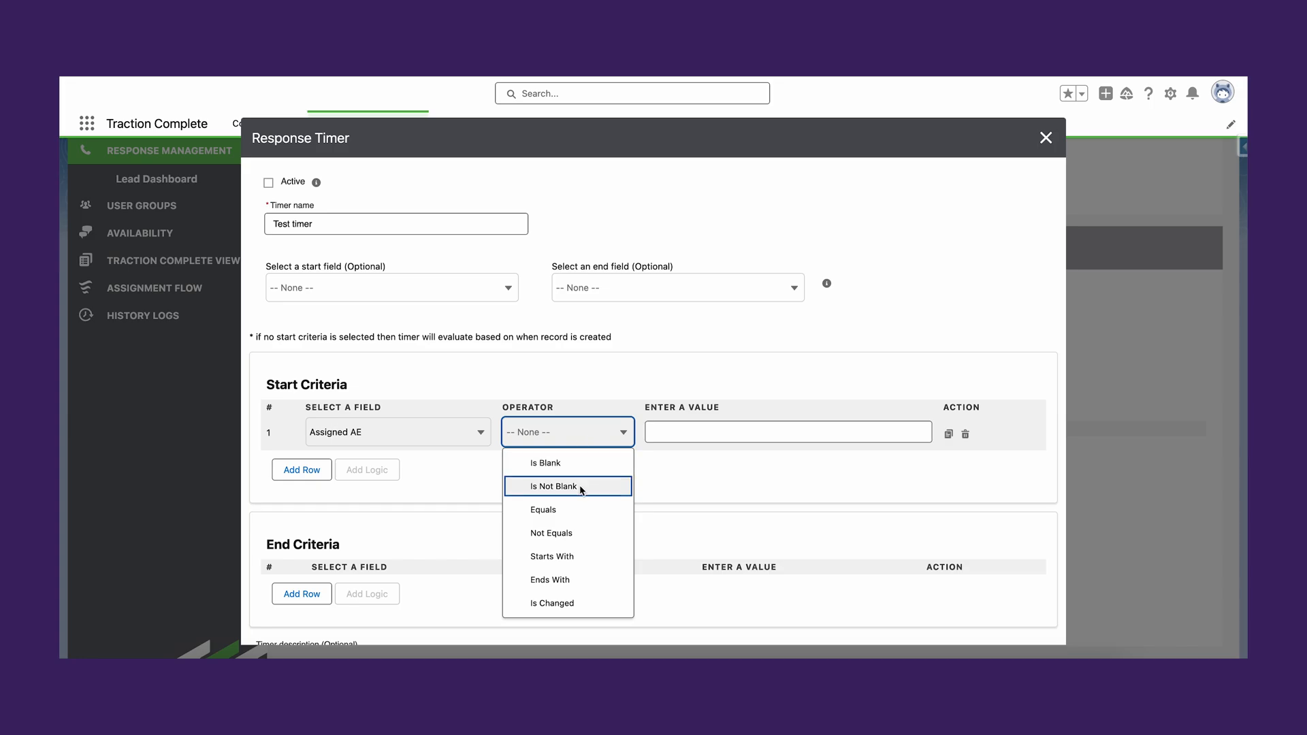
{"action": "left_click", "coordinate": [552, 485]}
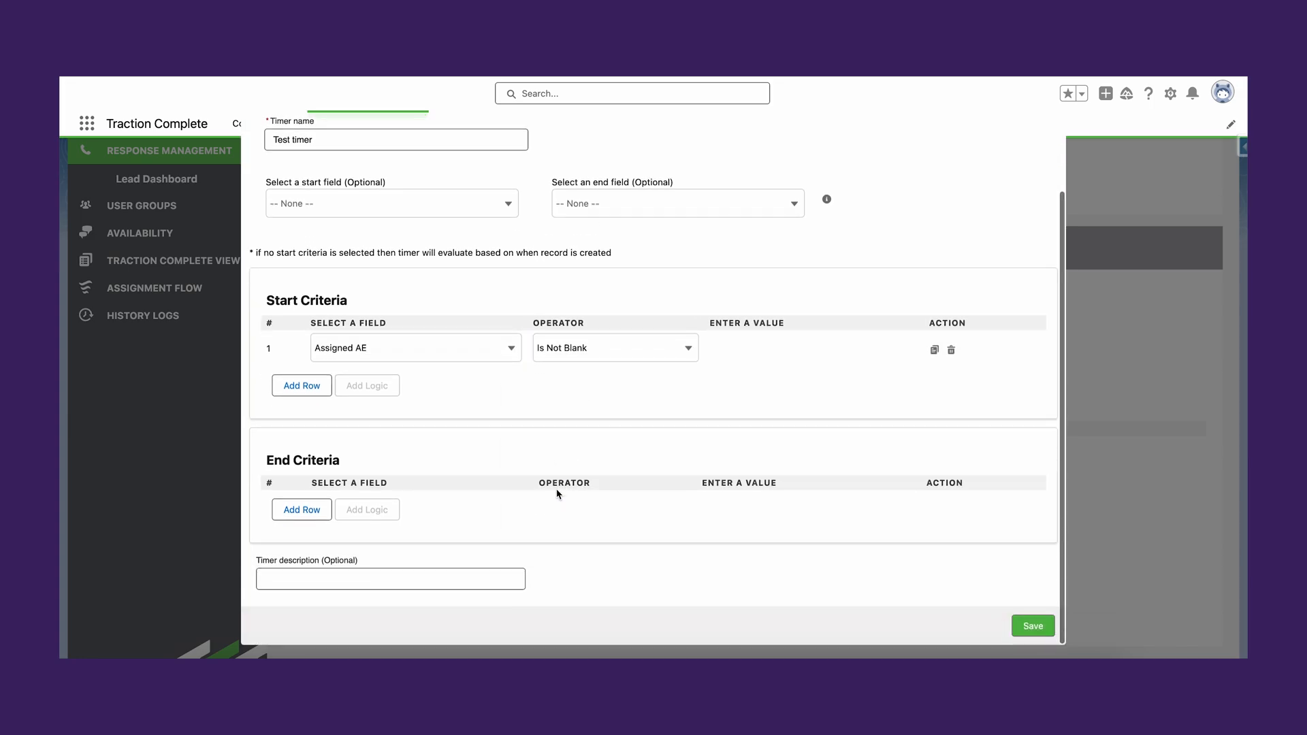